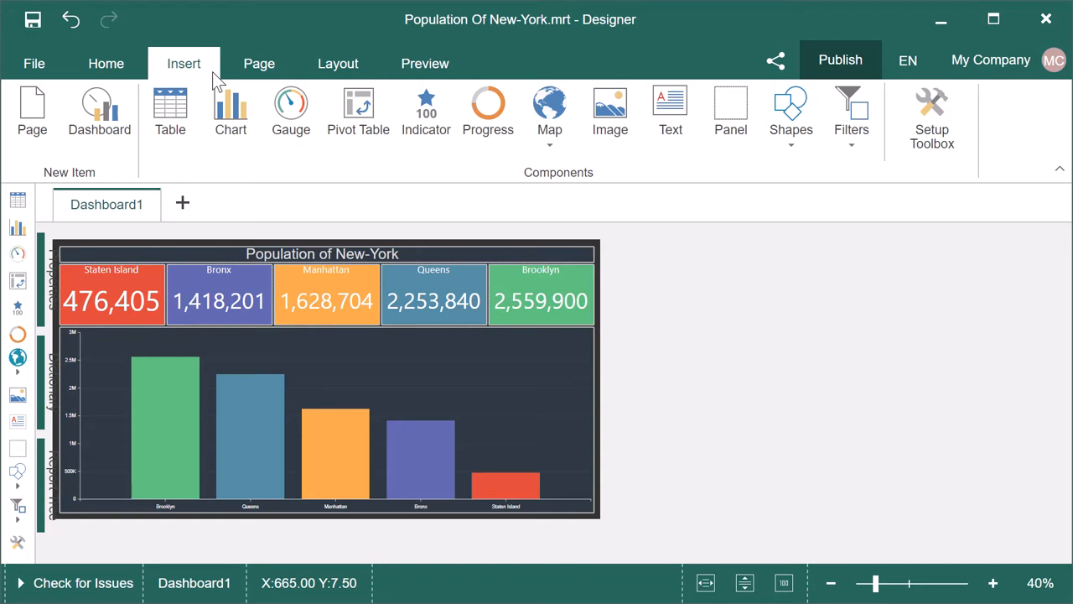
{"action": "mouse_move", "coordinate": [424, 63]}
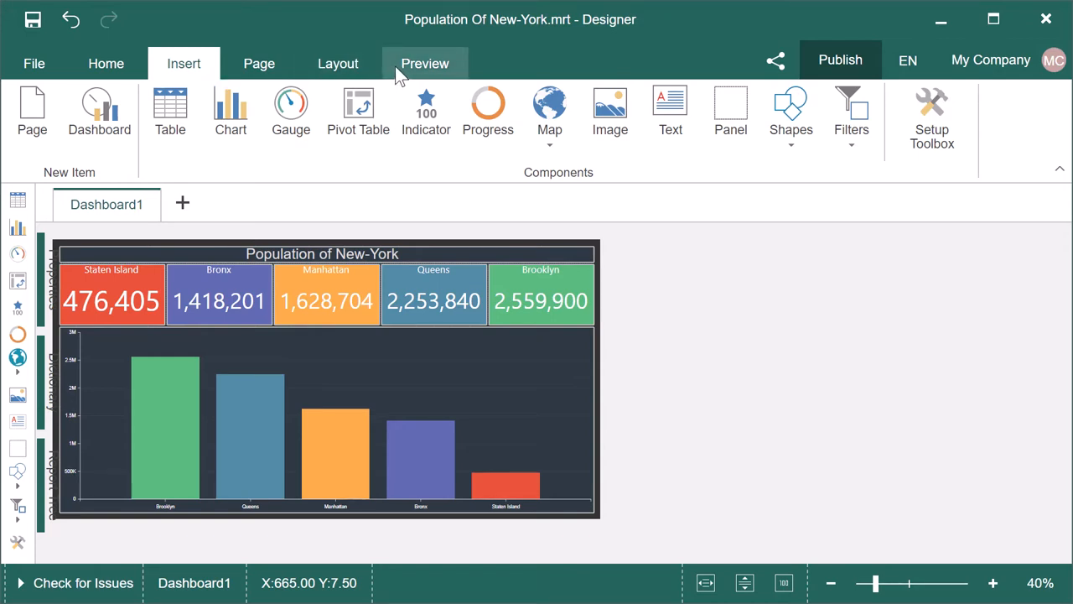
Step: Preview the dashboard and export it as an SVG image named Population of New-York
{"action": "left_click", "coordinate": [425, 63]}
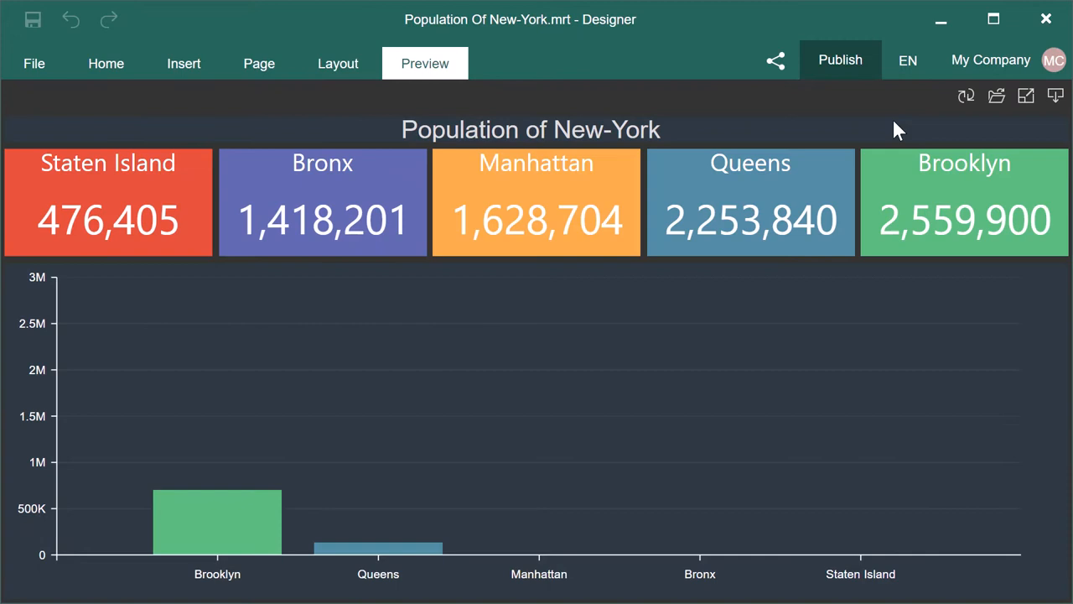
{"action": "left_click", "coordinate": [1055, 95]}
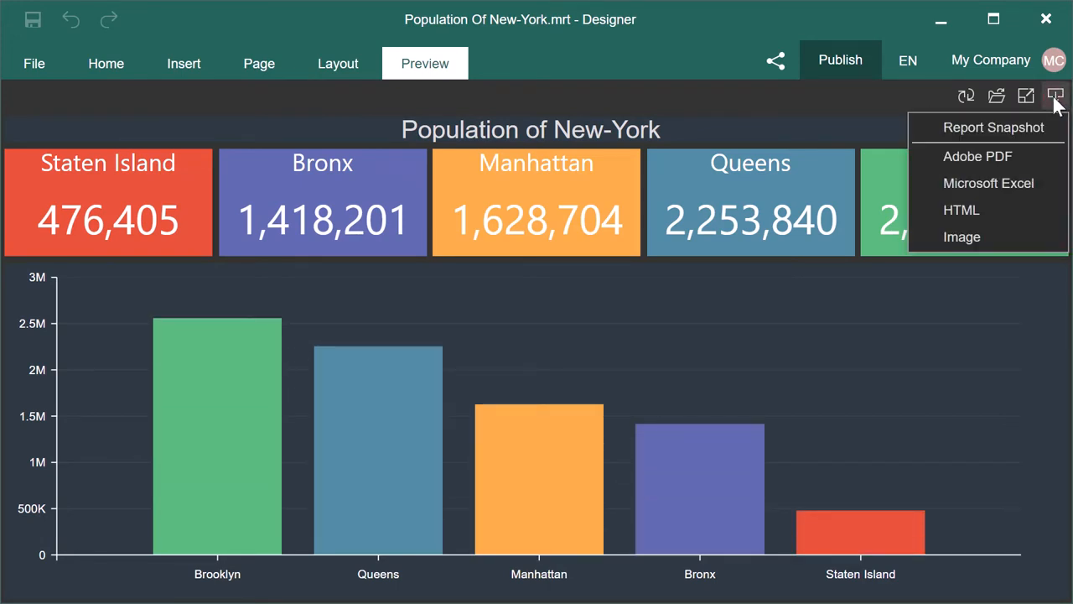
{"action": "left_click", "coordinate": [993, 127]}
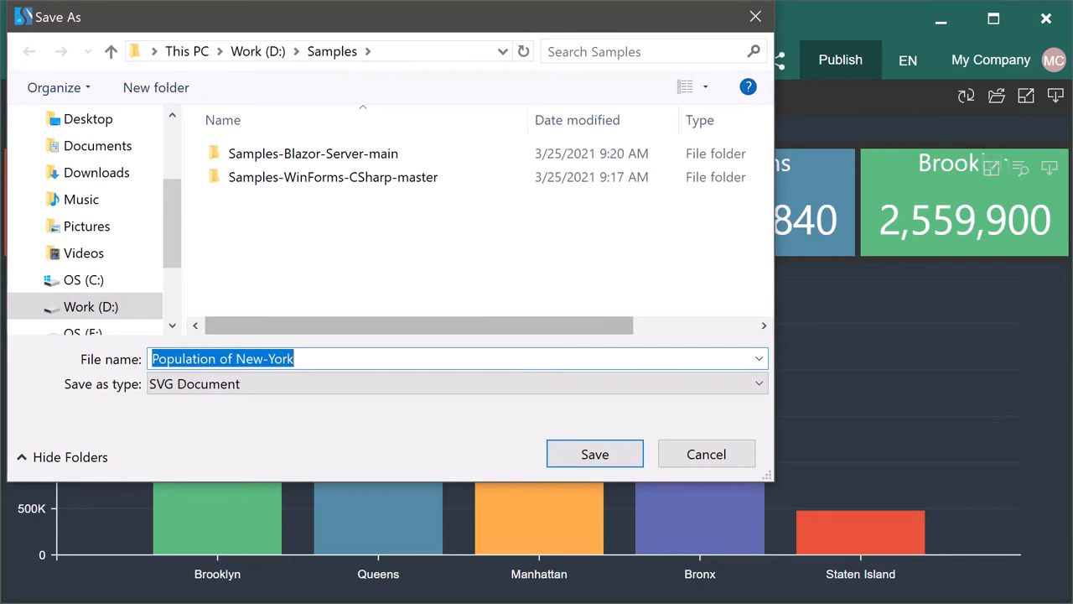
{"action": "left_click", "coordinate": [595, 453]}
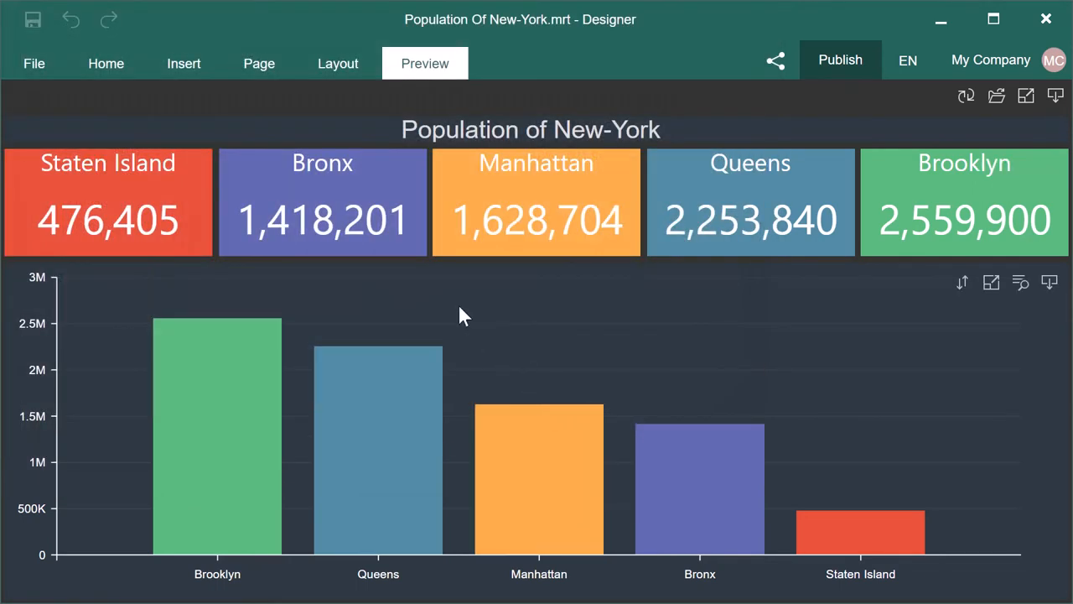
Step: Export the Bronx indicator as an SVG image named Bronx
{"action": "left_click", "coordinate": [408, 167]}
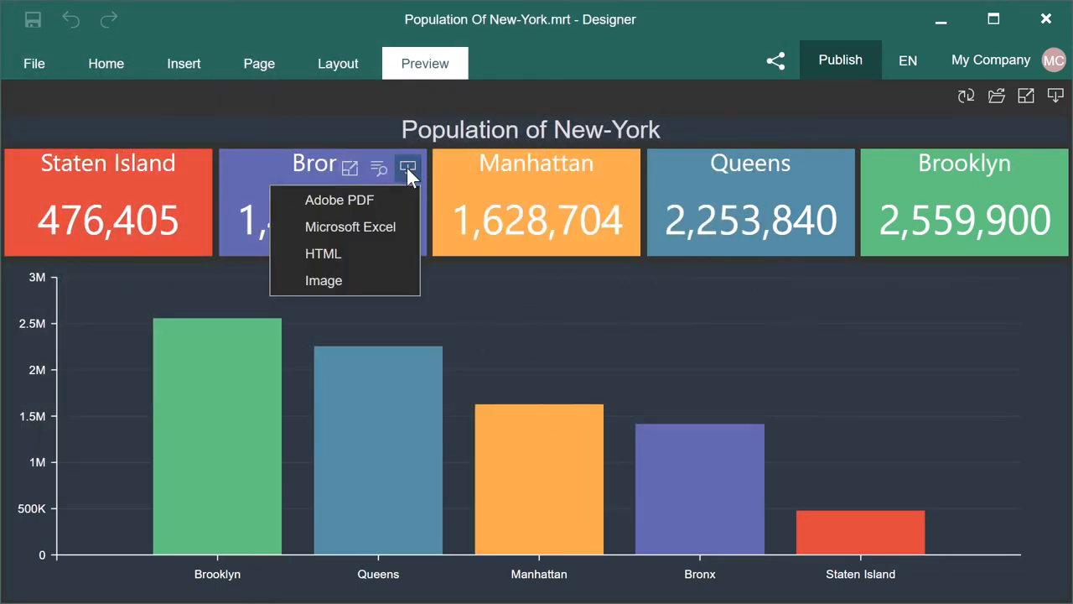
{"action": "left_click", "coordinate": [324, 280]}
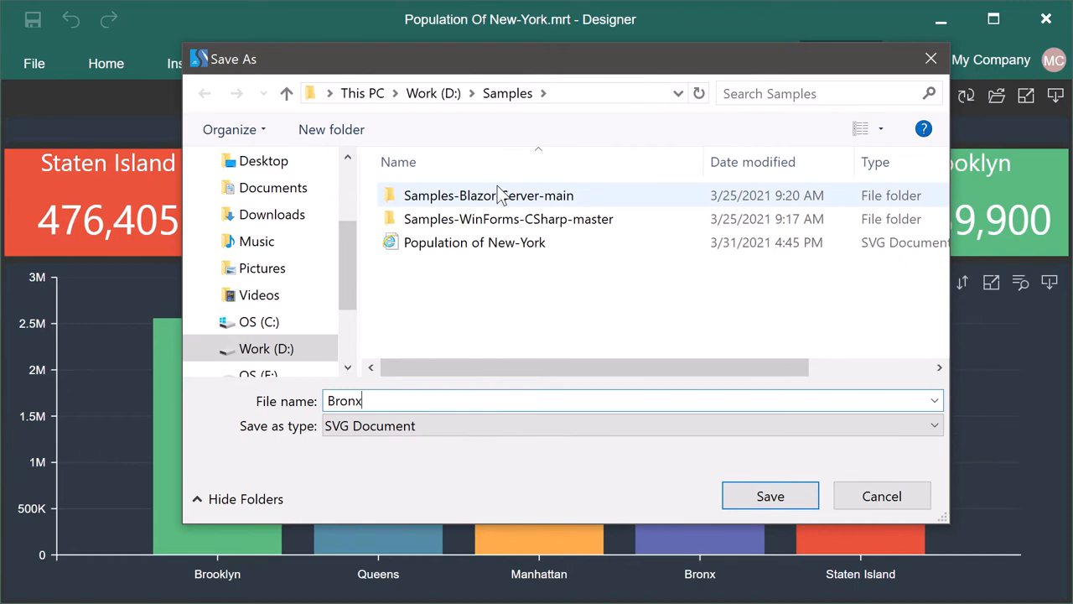
{"action": "left_click", "coordinate": [768, 496]}
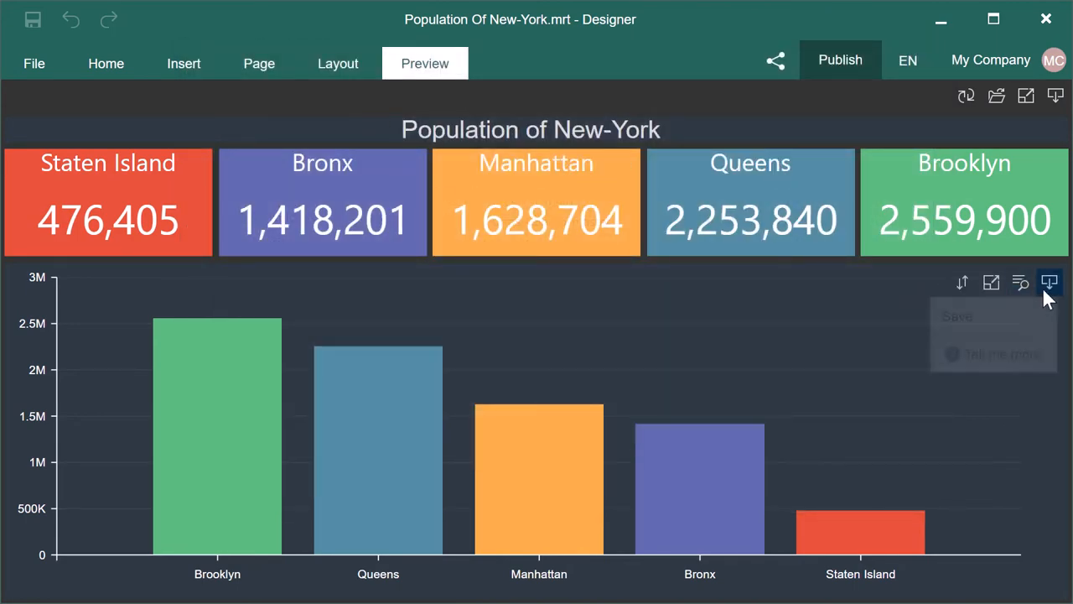
Step: Save the chart as an SVG named Chart and view the Bronx SVG in Chrome
{"action": "left_click", "coordinate": [1049, 282]}
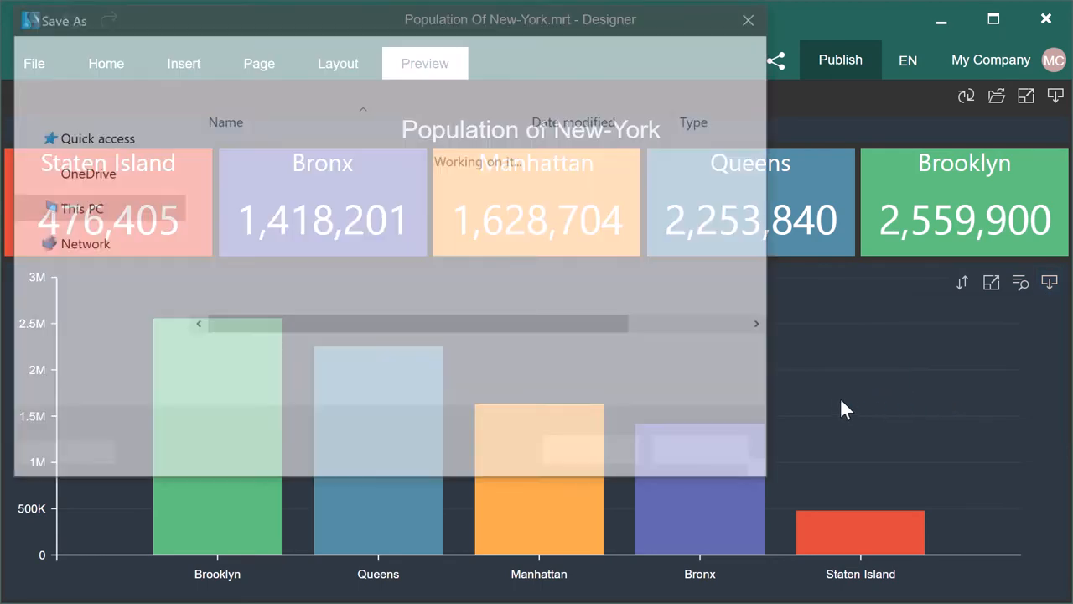
{"action": "type", "text": "Chart"}
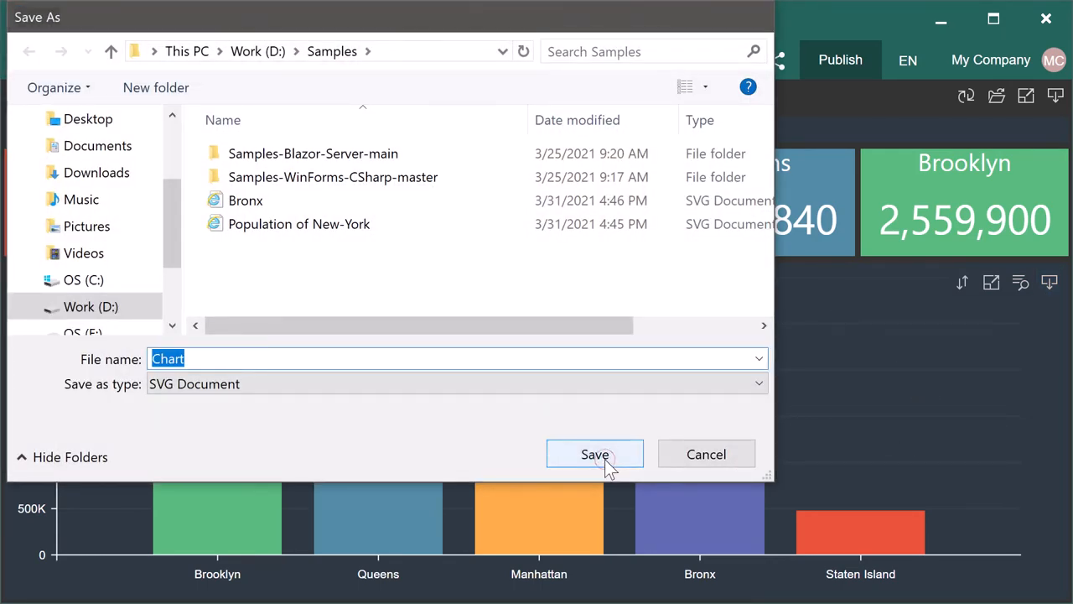
{"action": "left_click", "coordinate": [595, 454]}
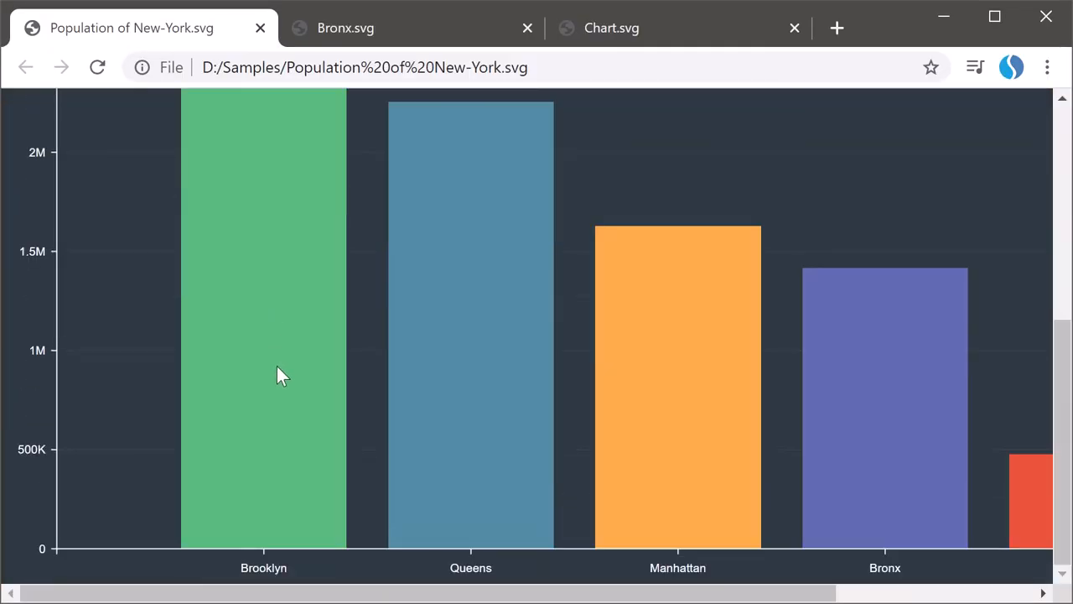
{"action": "scroll", "scroll_direction": "right", "scroll_amount": 3}
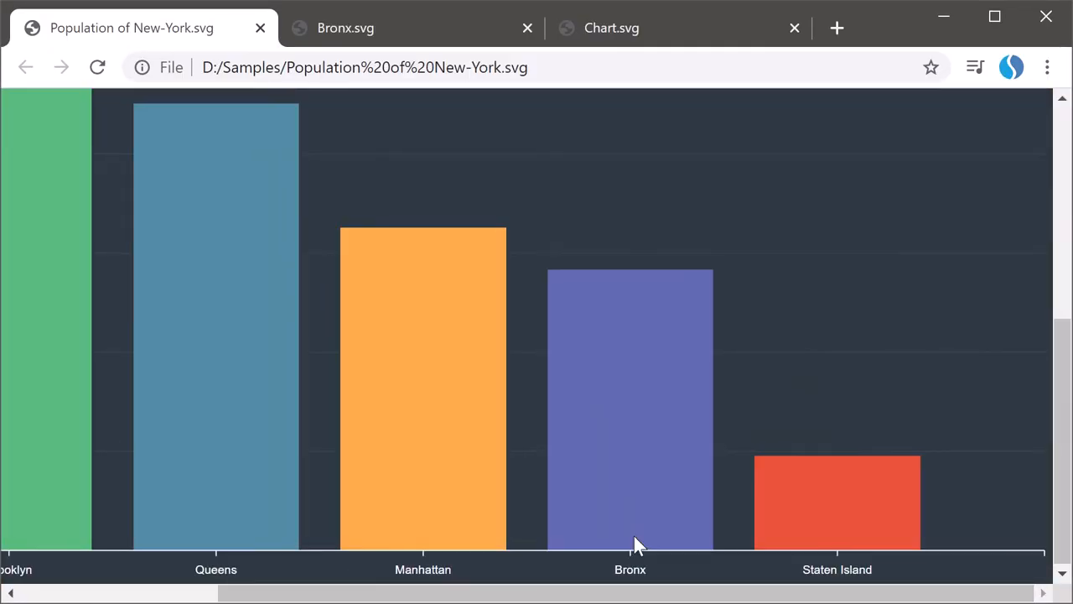
{"action": "left_click", "coordinate": [345, 28]}
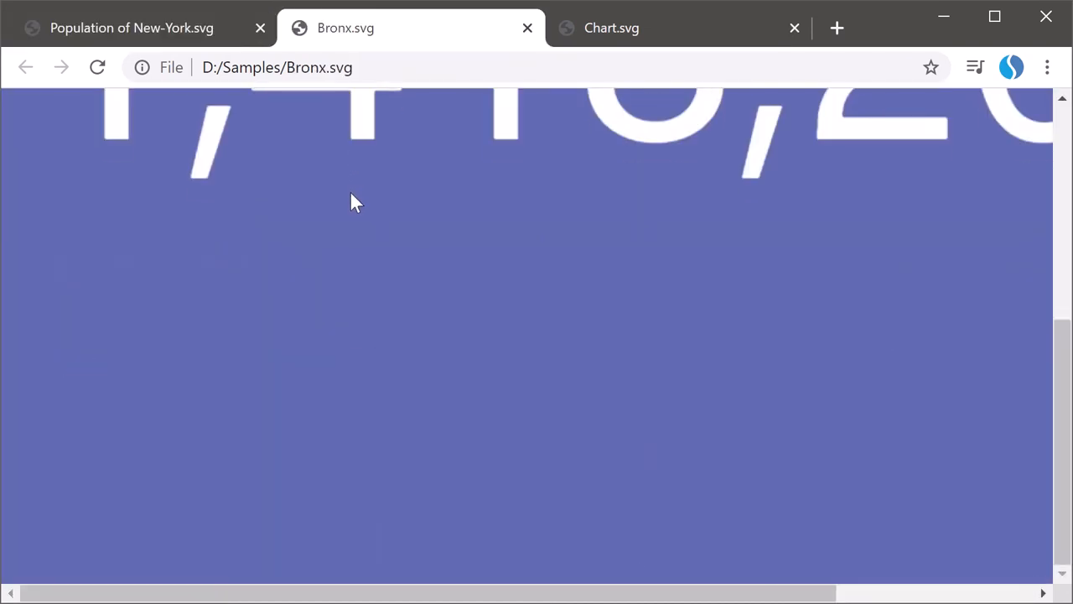